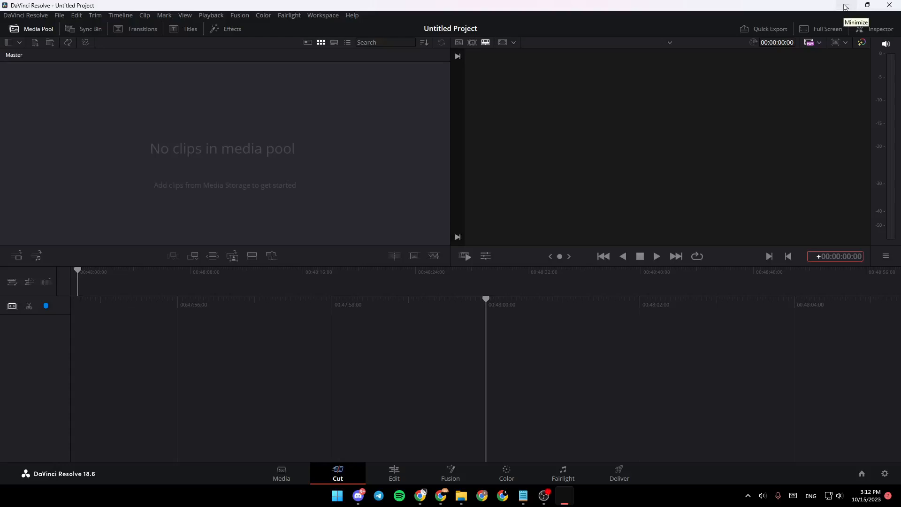
pyautogui.moveTo(845, 6)
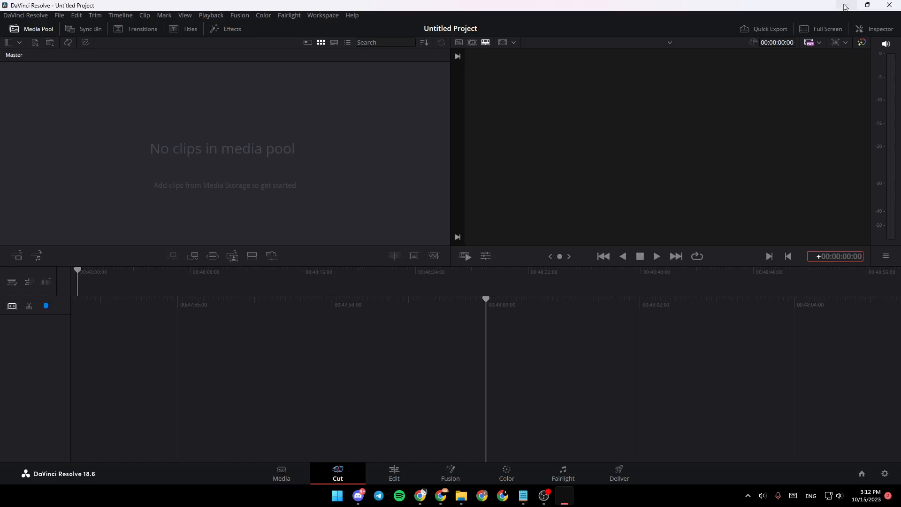
pyautogui.moveTo(453, 374)
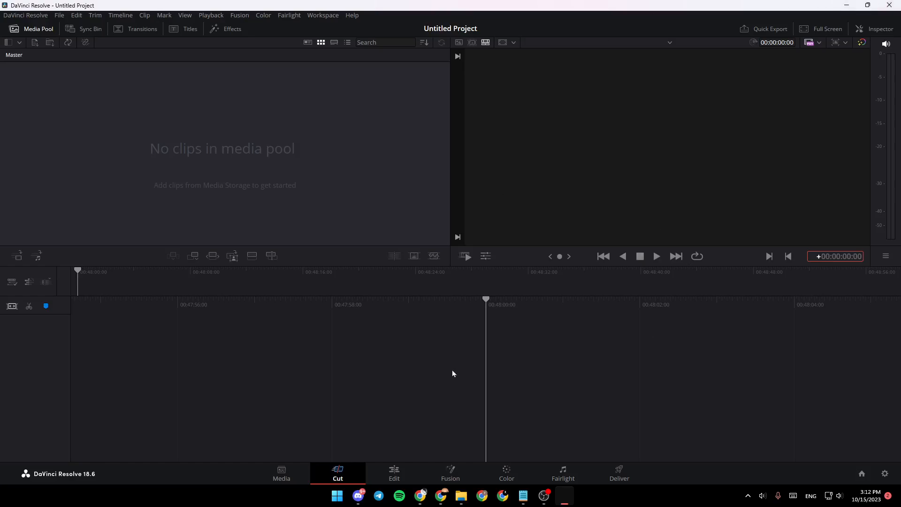
pyautogui.moveTo(299, 205)
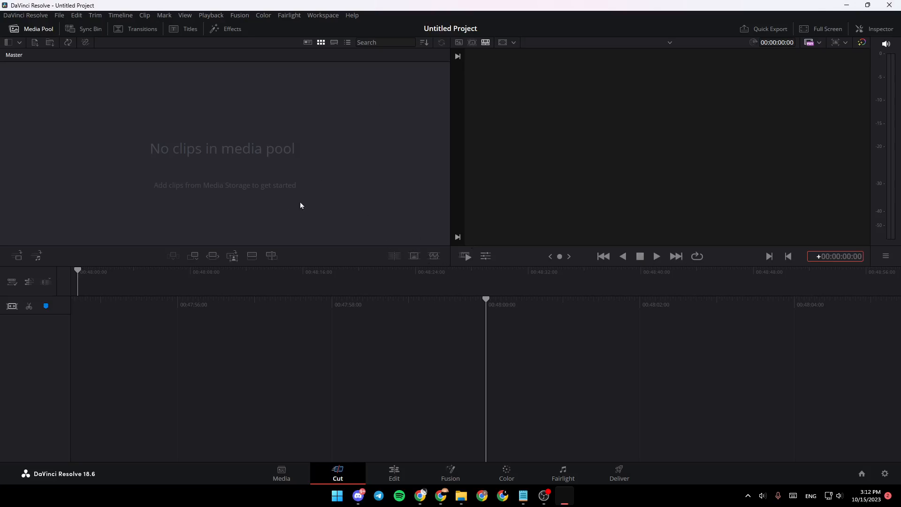
pyautogui.moveTo(67, 24)
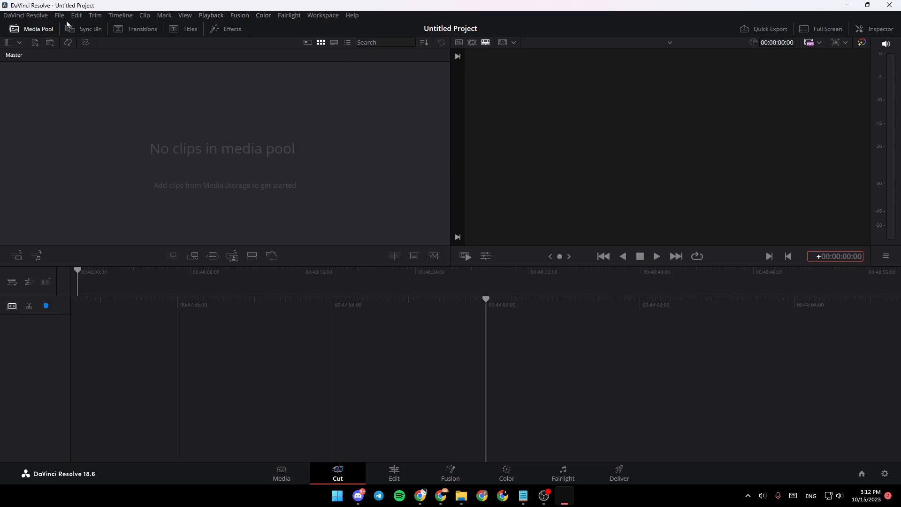
# Import the full moon video from the background folder into the media pool
pyautogui.click(59, 15)
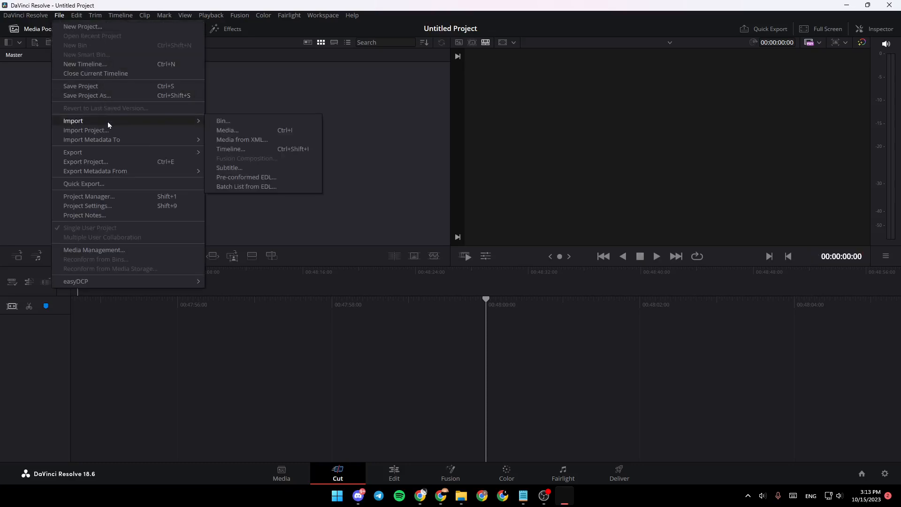
pyautogui.moveTo(226, 130)
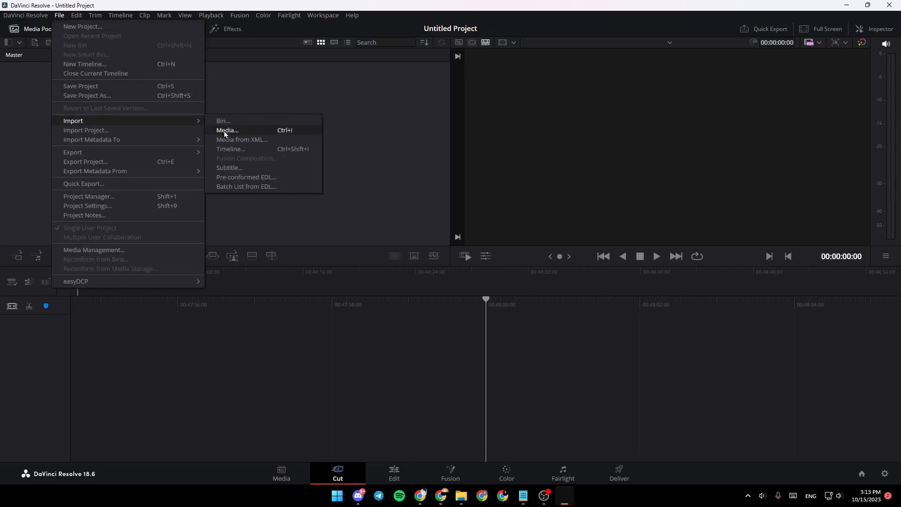
pyautogui.moveTo(282, 131)
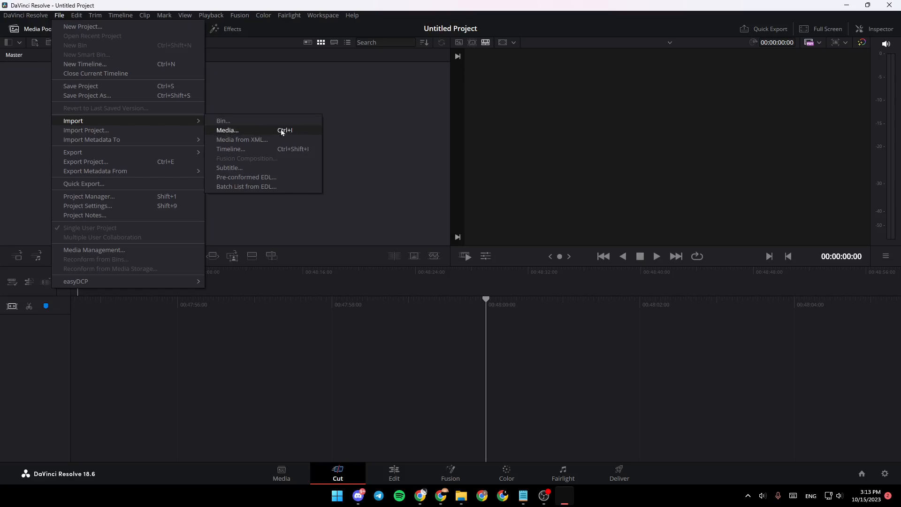
pyautogui.moveTo(258, 132)
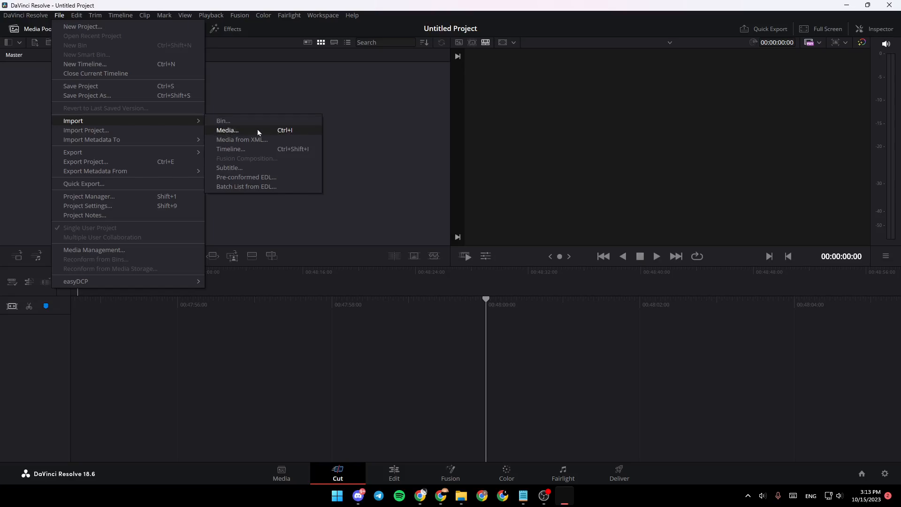
pyautogui.click(226, 130)
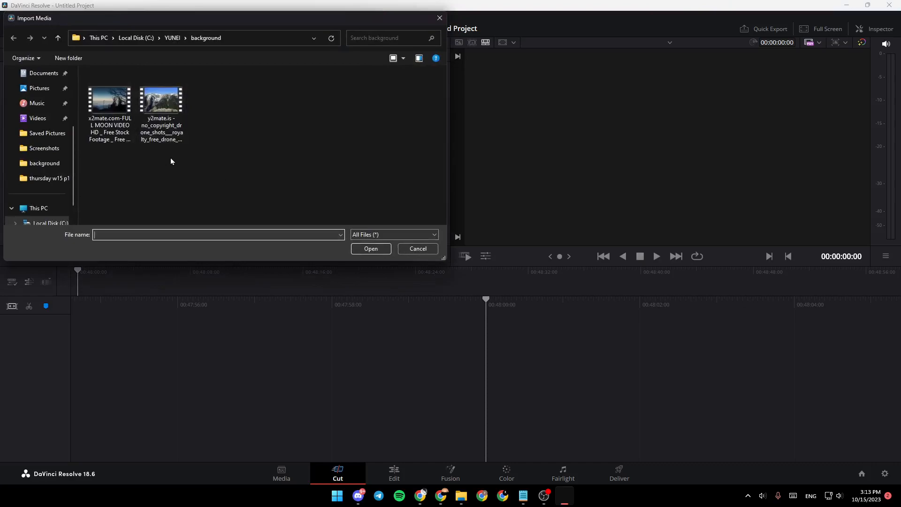
pyautogui.click(109, 103)
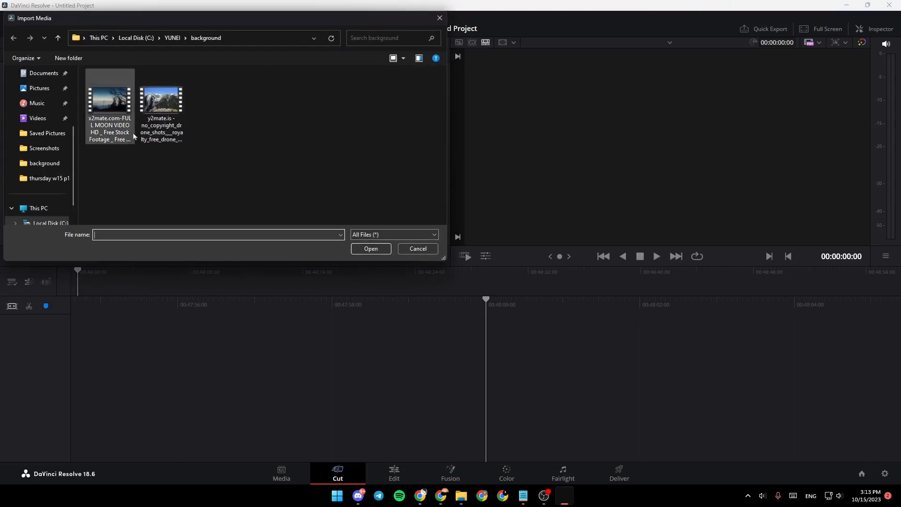
pyautogui.moveTo(105, 119)
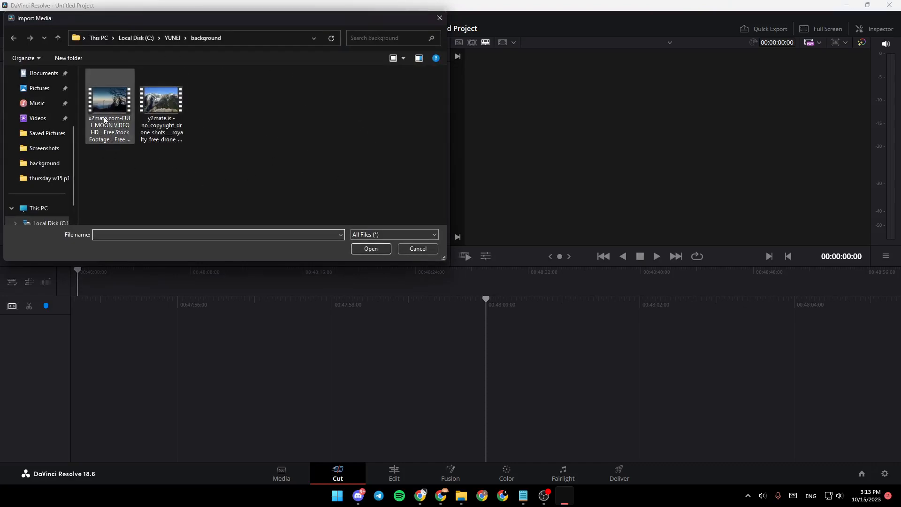
pyautogui.click(371, 248)
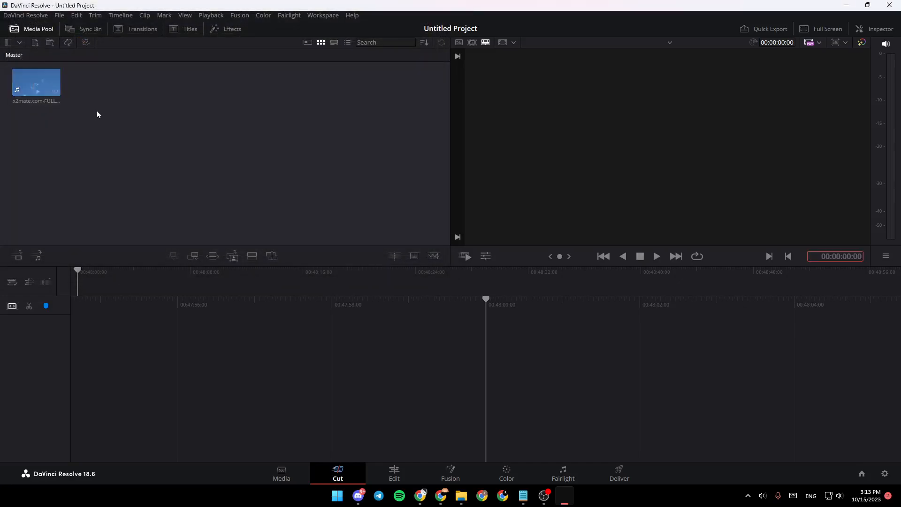
pyautogui.moveTo(35, 82)
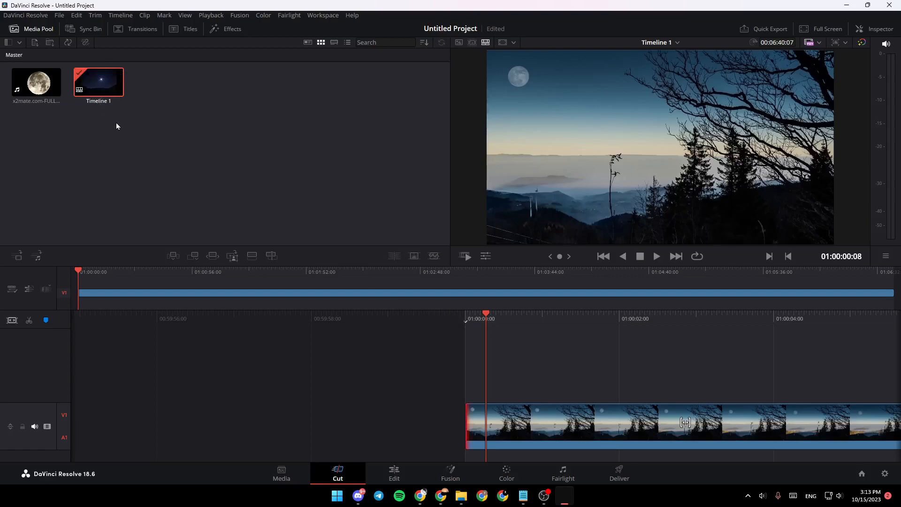
pyautogui.moveTo(118, 91)
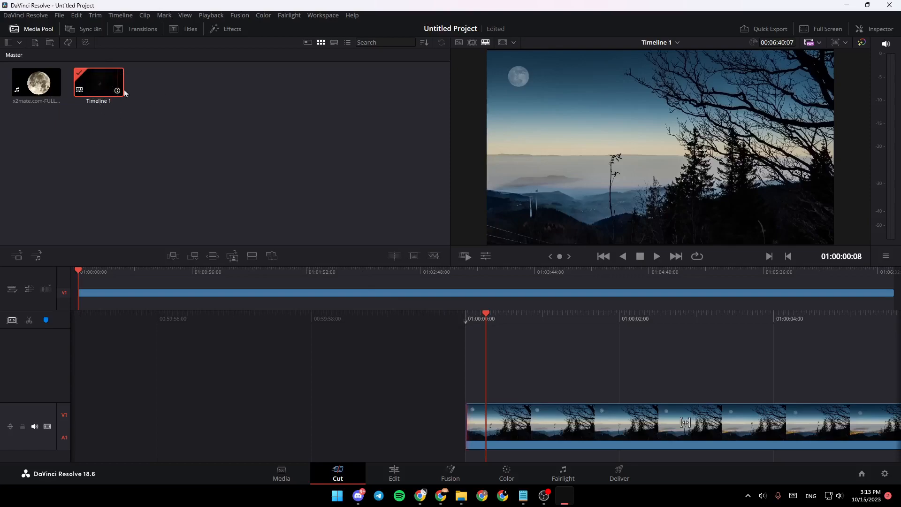
# Bring up Timeline 1's actions from its media pool thumbnail and choose Timeline Settings
pyautogui.rightClick(98, 82)
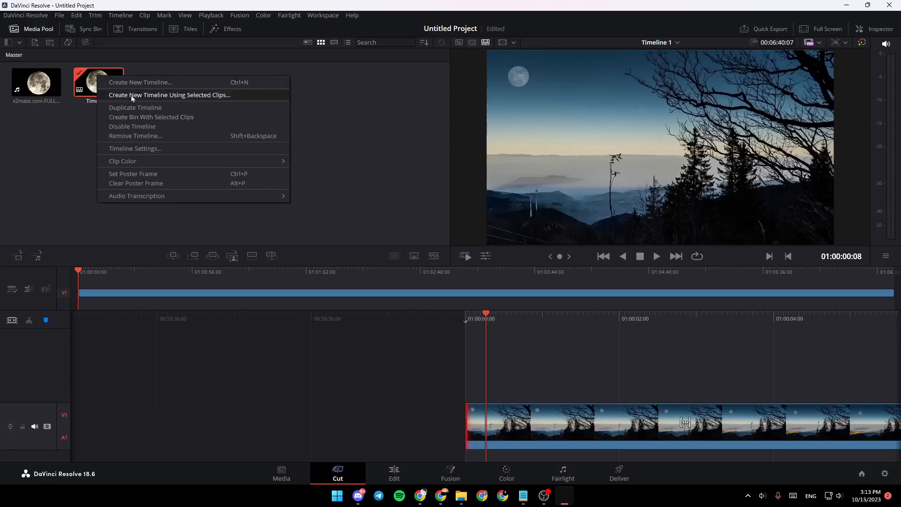
pyautogui.moveTo(132, 126)
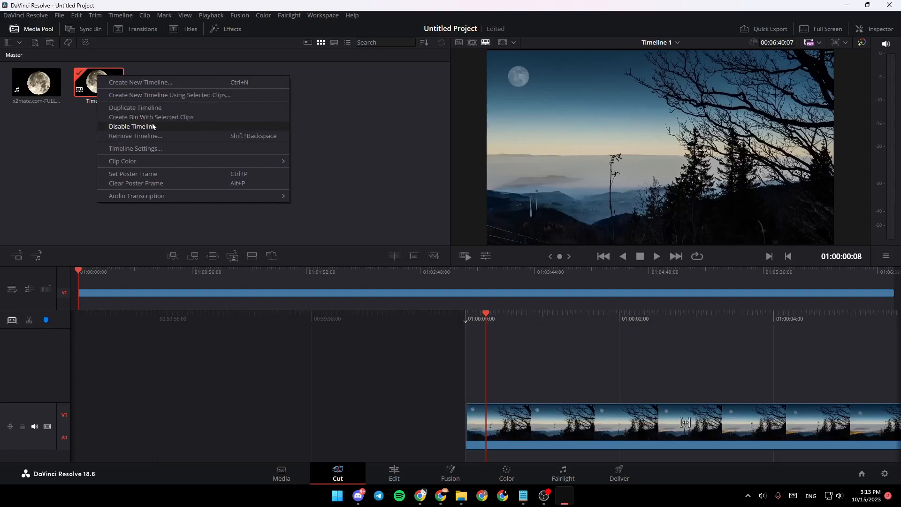
pyautogui.moveTo(136, 148)
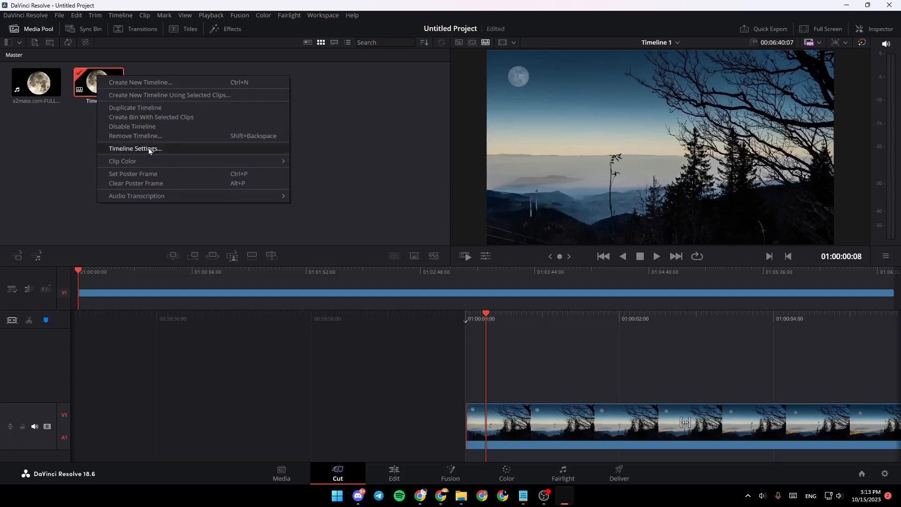
pyautogui.moveTo(163, 149)
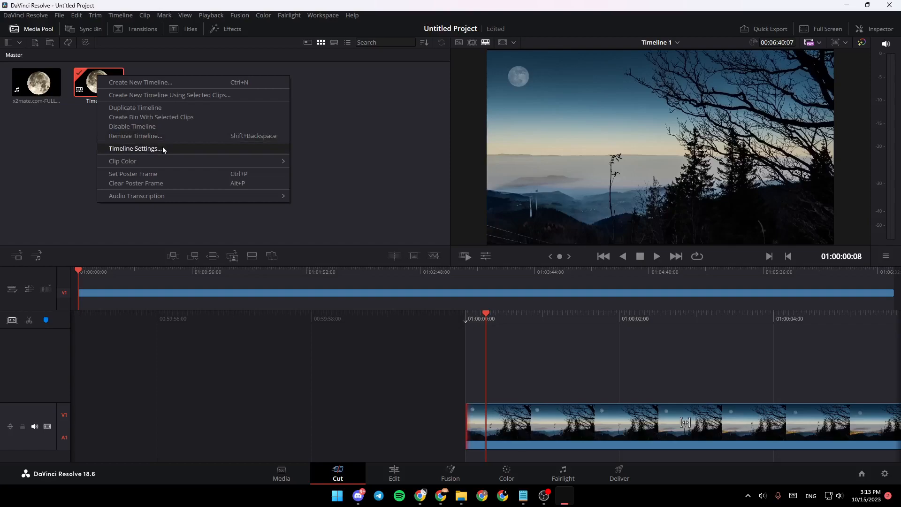
pyautogui.click(135, 148)
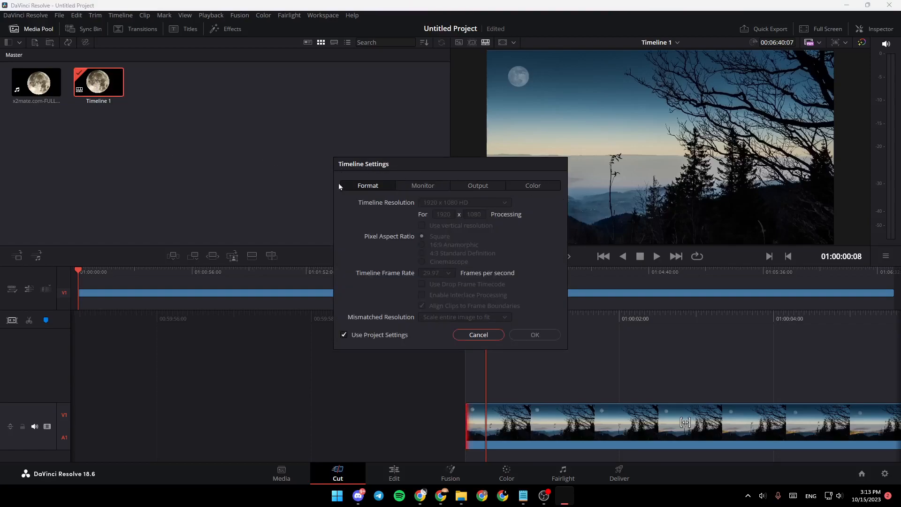
pyautogui.moveTo(351, 227)
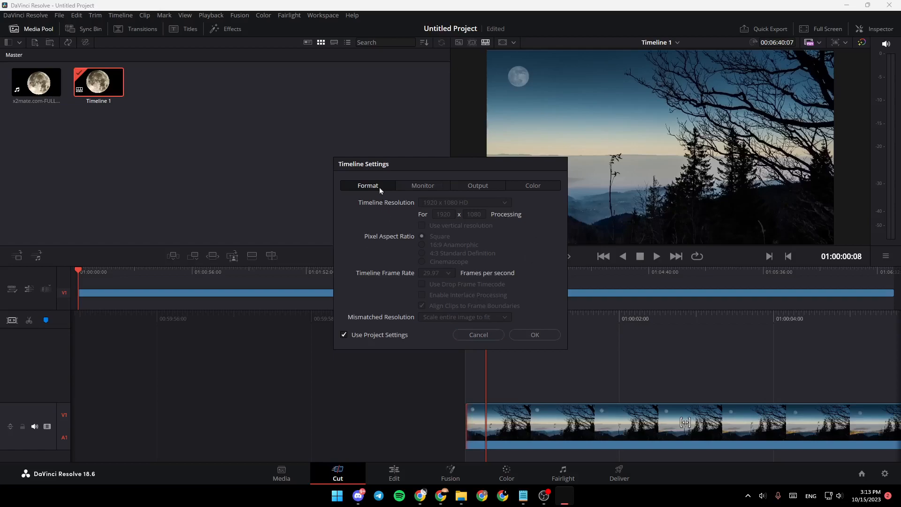
pyautogui.moveTo(368, 189)
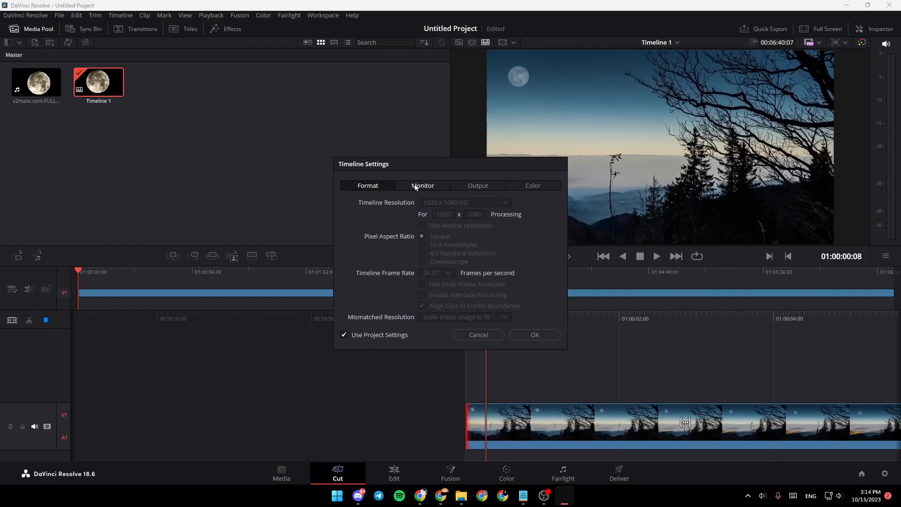
# Browse the Output and Color settings, return to Format and uncheck Use Project Settings
pyautogui.click(476, 185)
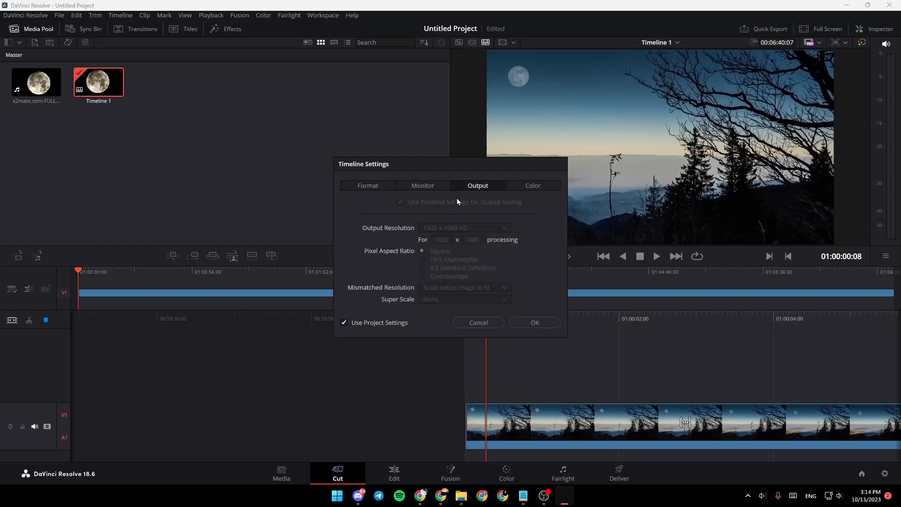
pyautogui.click(532, 184)
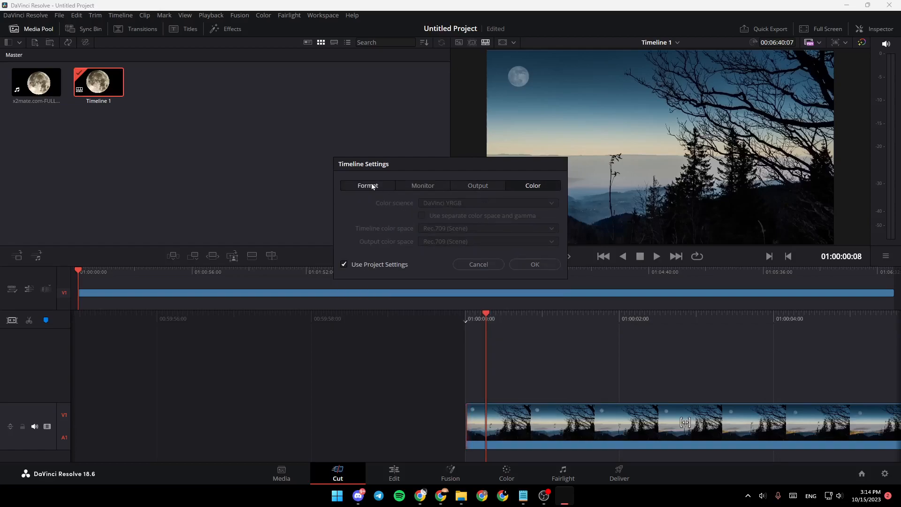
pyautogui.click(368, 185)
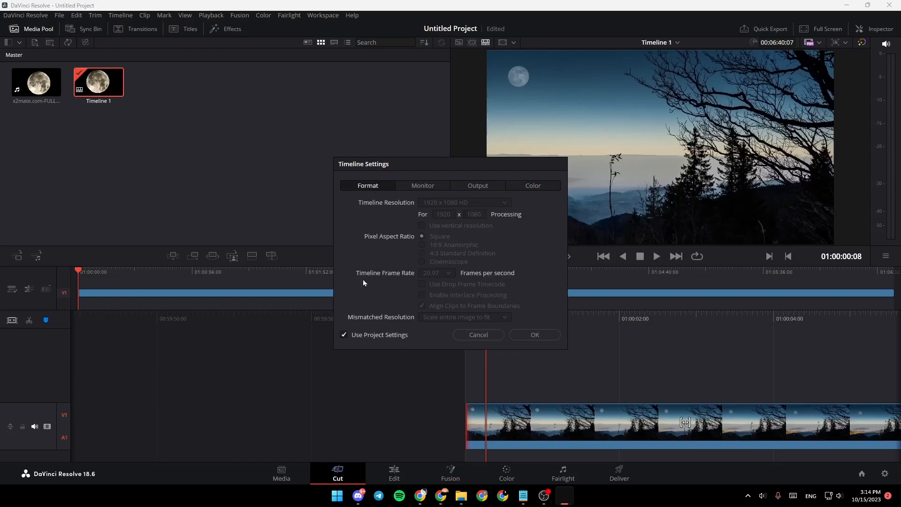
pyautogui.moveTo(388, 341)
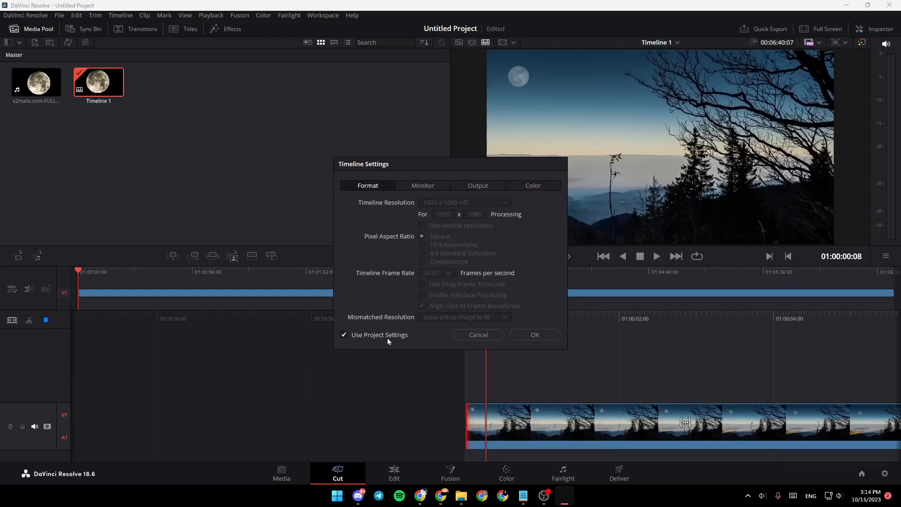
pyautogui.click(343, 335)
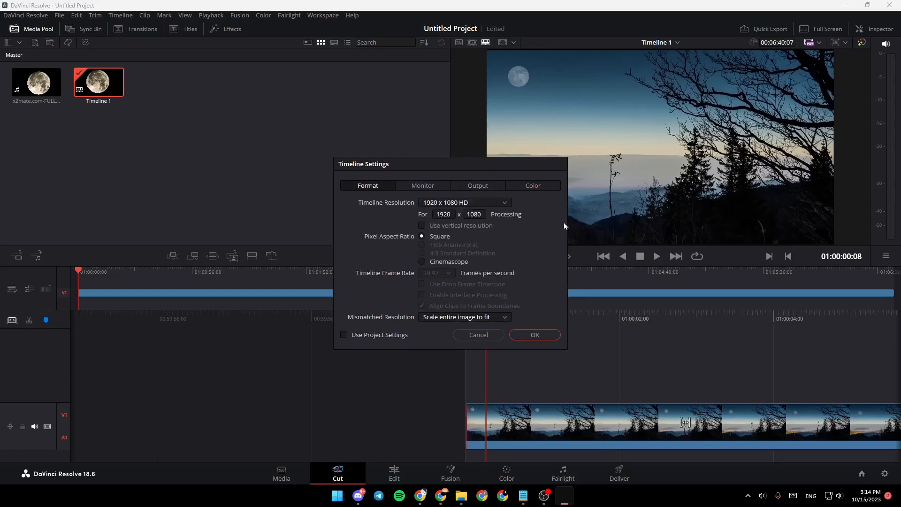
pyautogui.moveTo(478, 209)
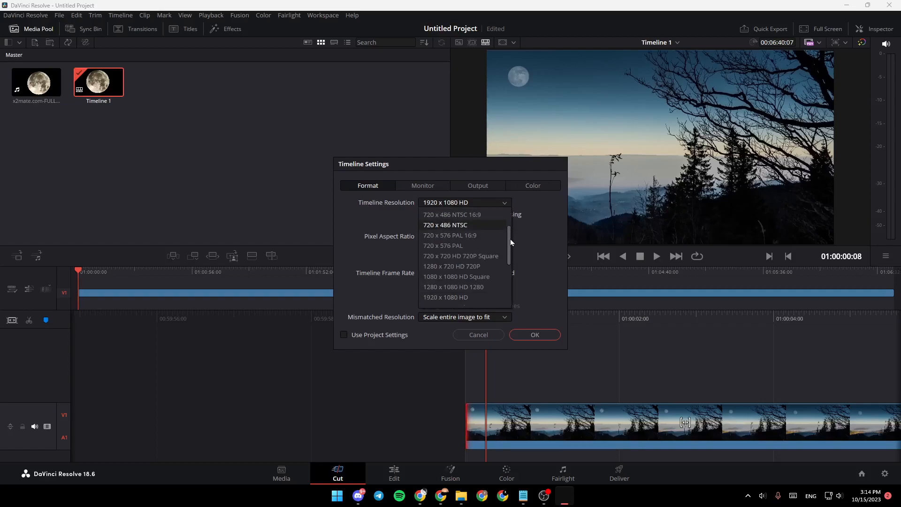
# Set resolution 1920 x 1080 HD, mismatched images scaled to fit, and confirm the settings
pyautogui.scroll(-3)
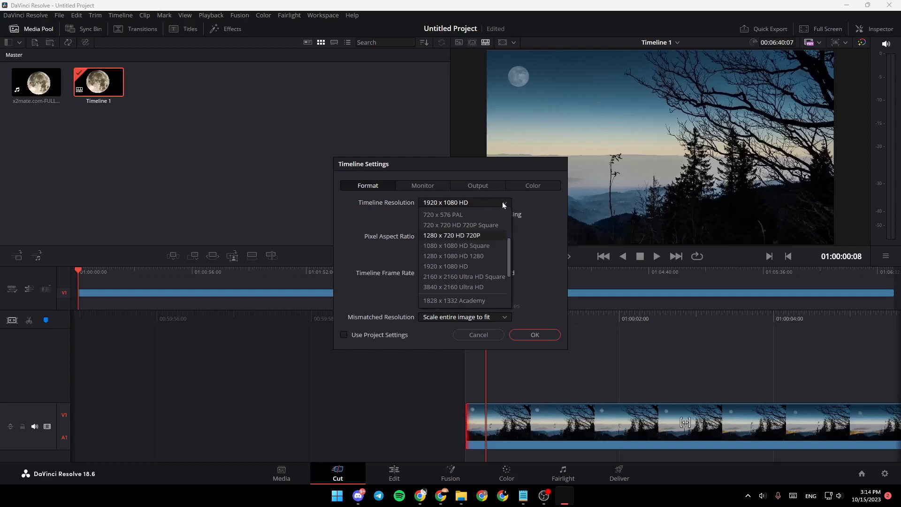
pyautogui.click(446, 266)
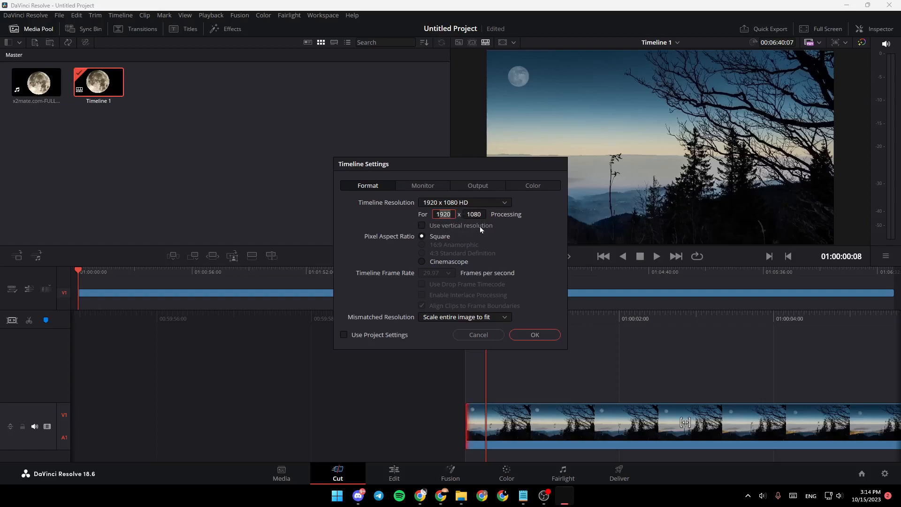
pyautogui.moveTo(417, 239)
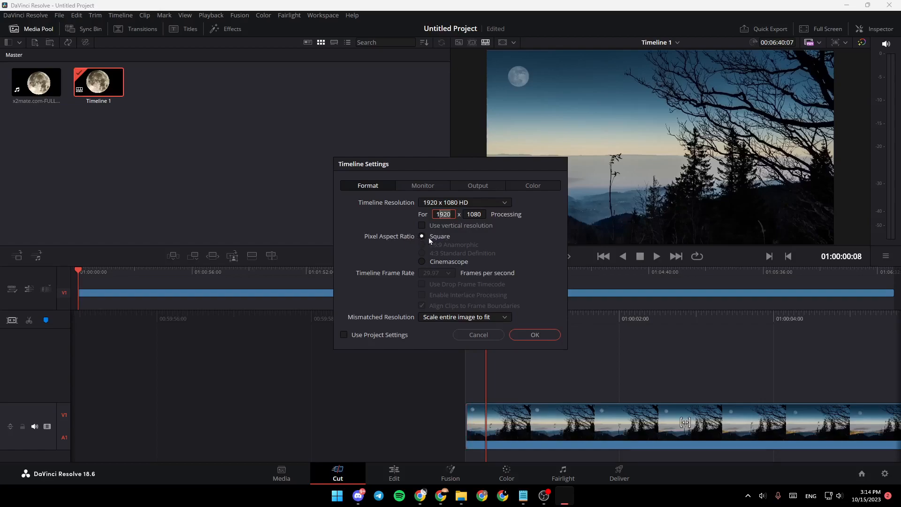
pyautogui.moveTo(411, 264)
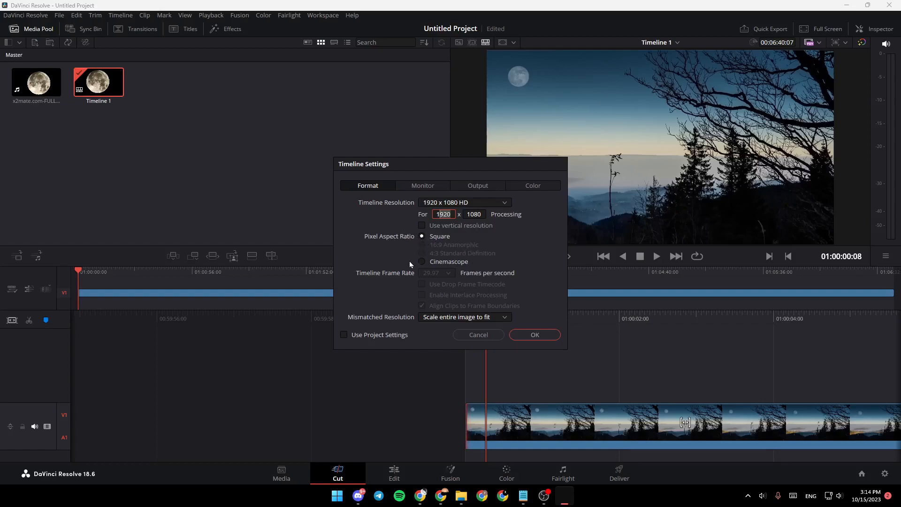
pyautogui.moveTo(436, 306)
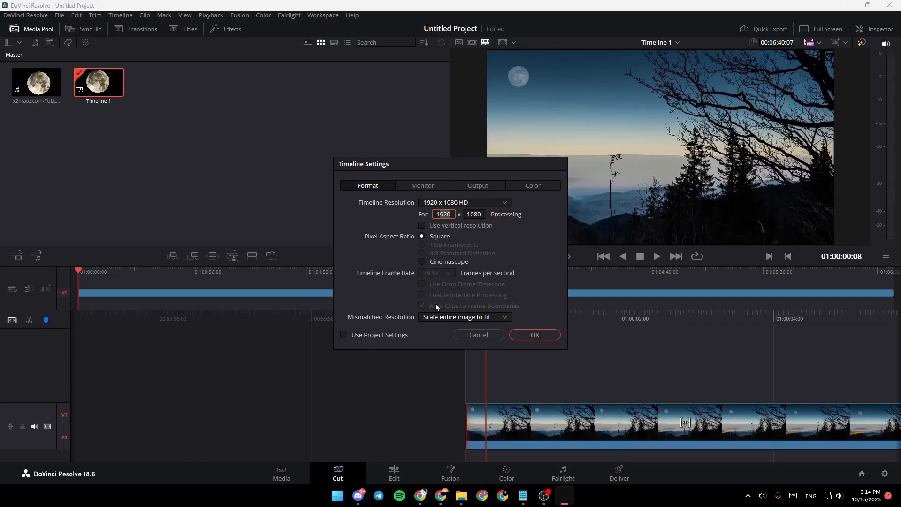
pyautogui.click(464, 317)
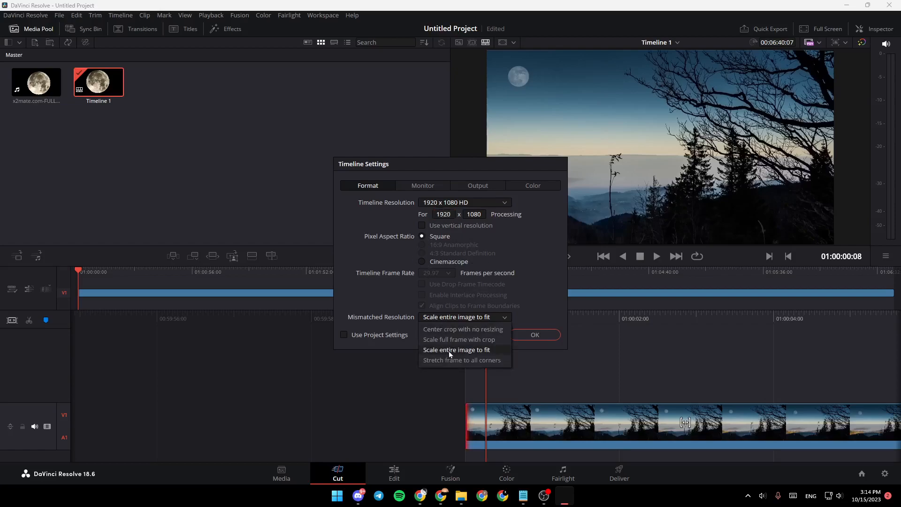
pyautogui.click(456, 349)
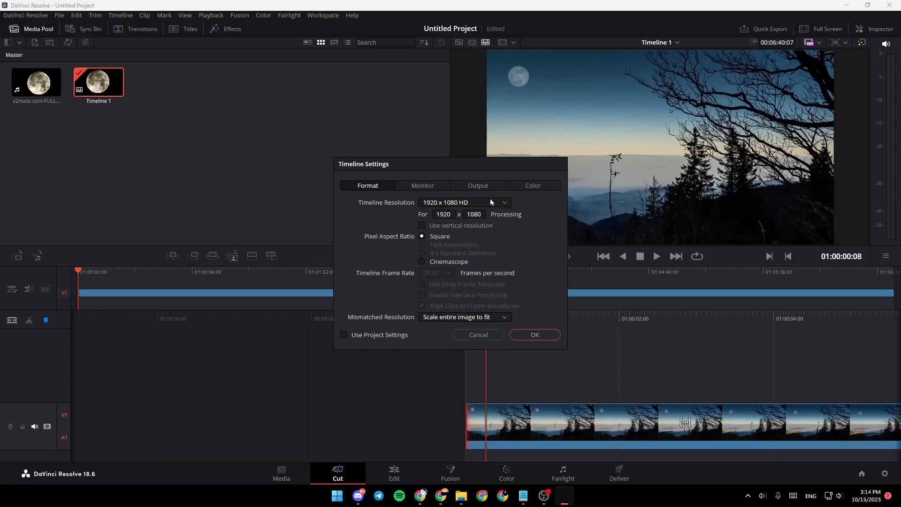
pyautogui.click(533, 335)
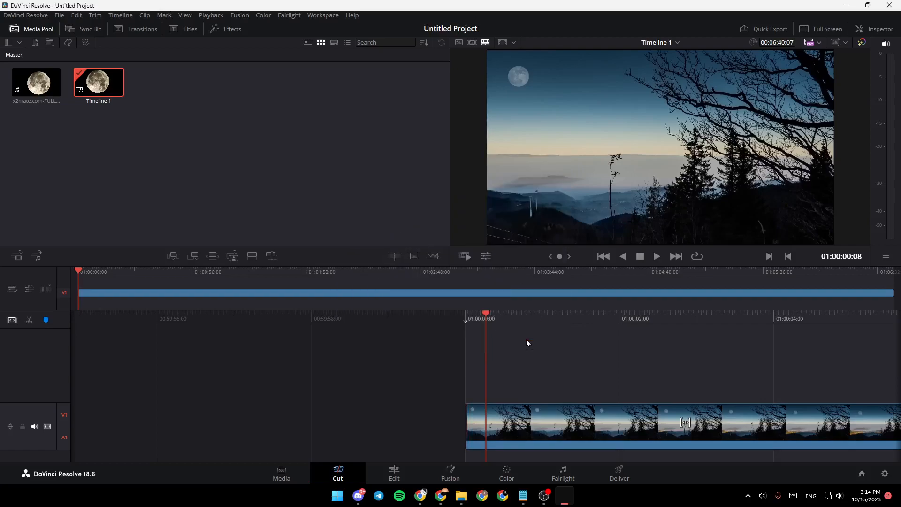
pyautogui.moveTo(563, 312)
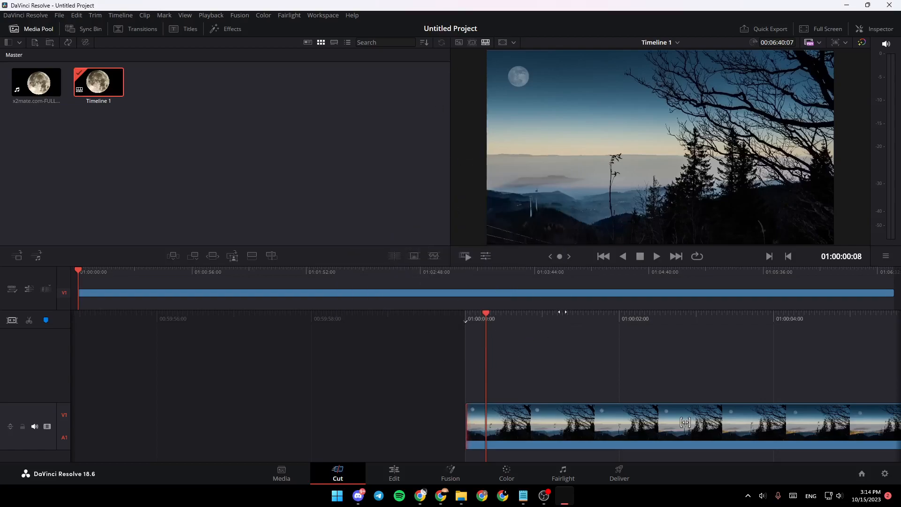
pyautogui.moveTo(638, 414)
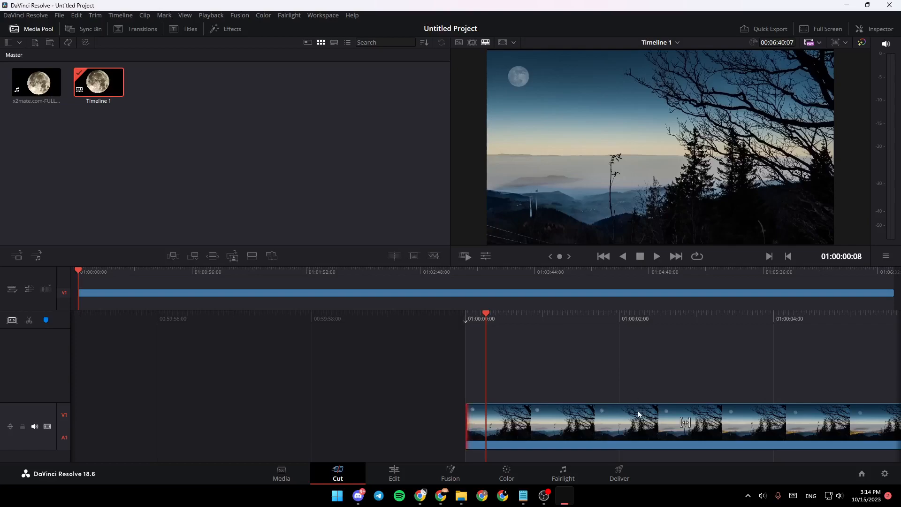